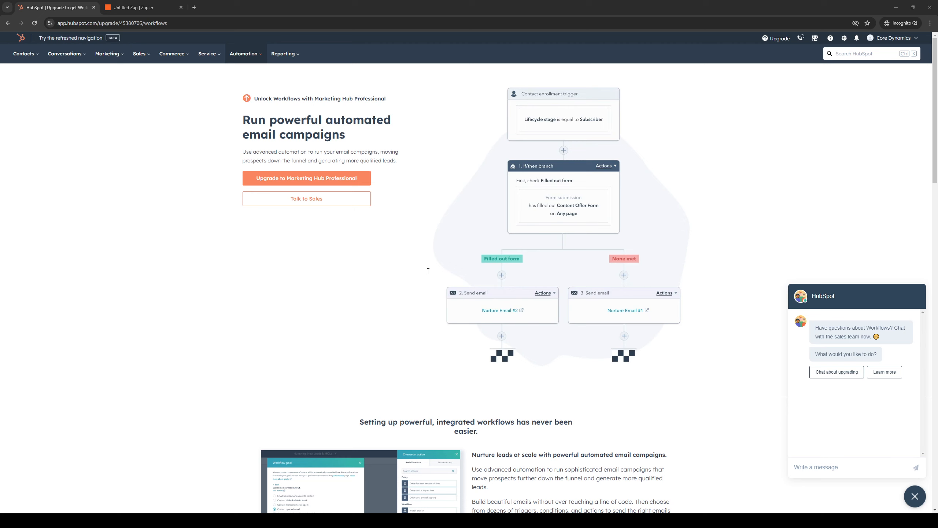
mouse_move(277, 232)
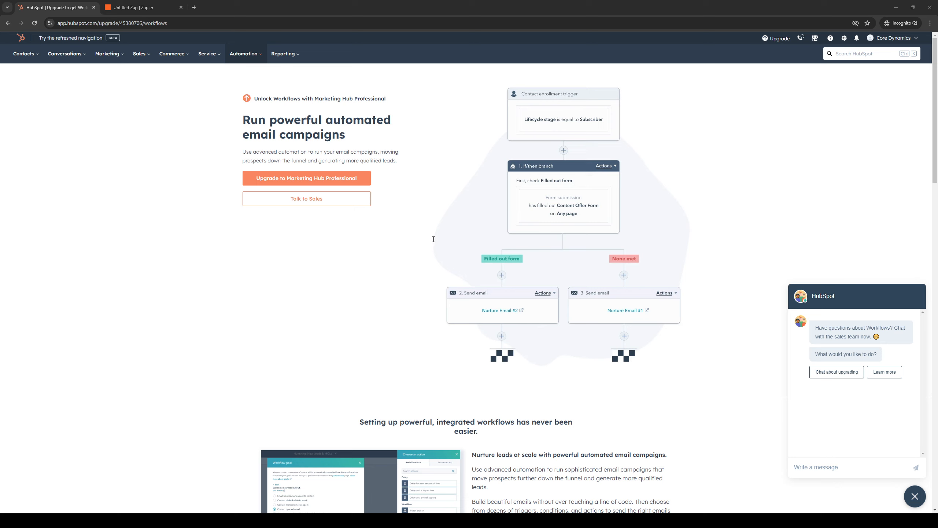
mouse_move(393, 245)
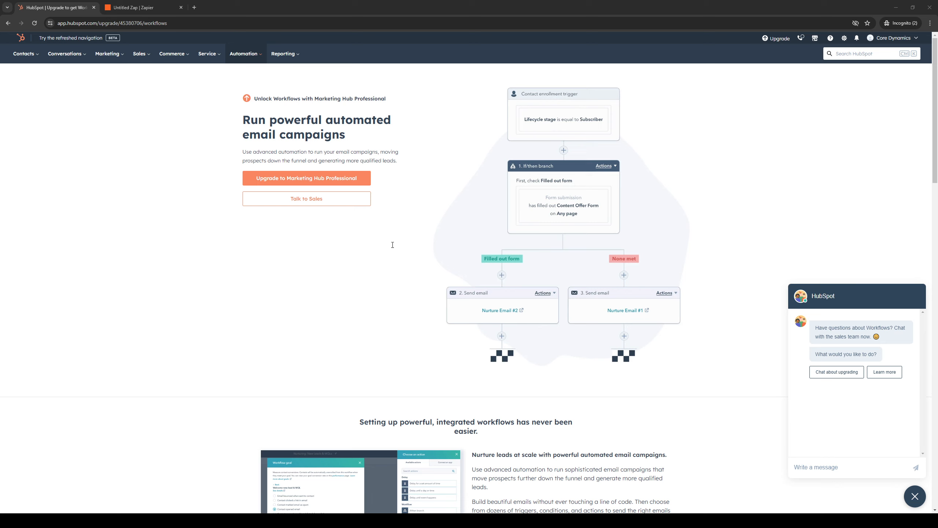
mouse_move(294, 242)
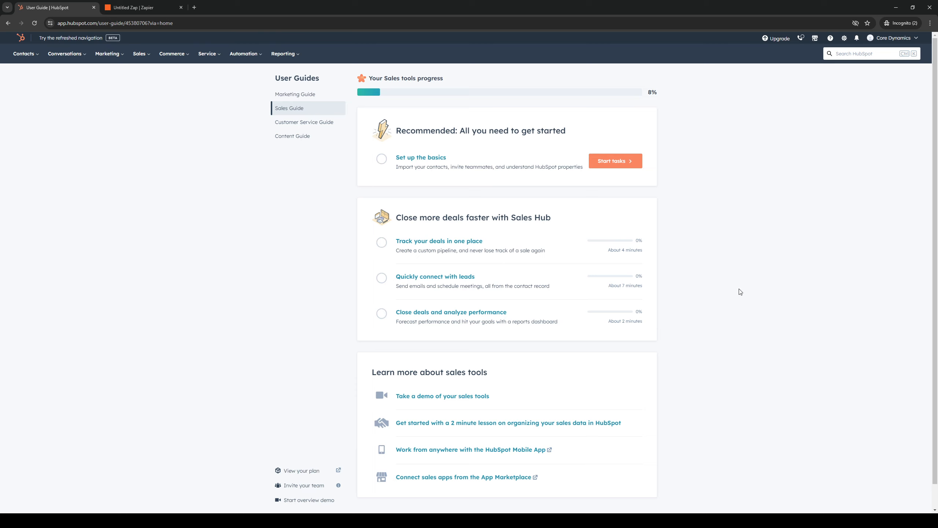
mouse_move(807, 265)
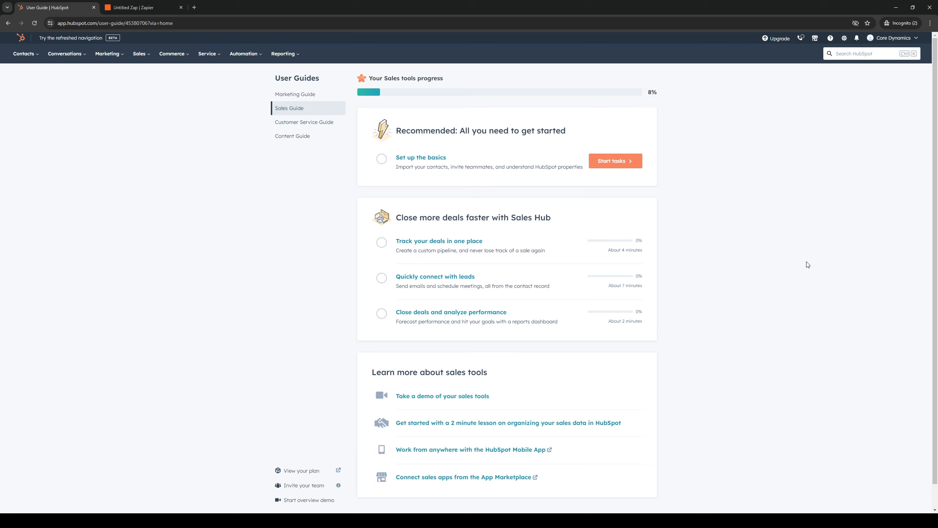
mouse_move(746, 244)
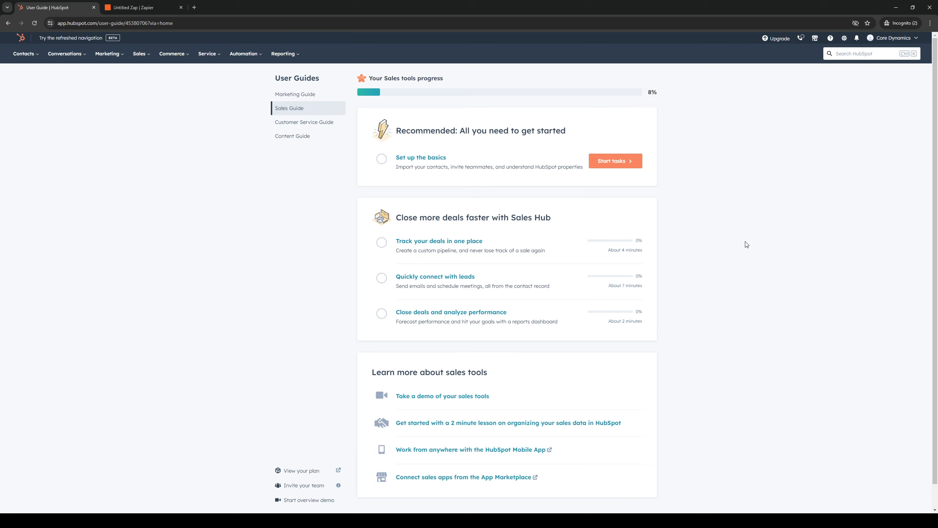
mouse_move(725, 246)
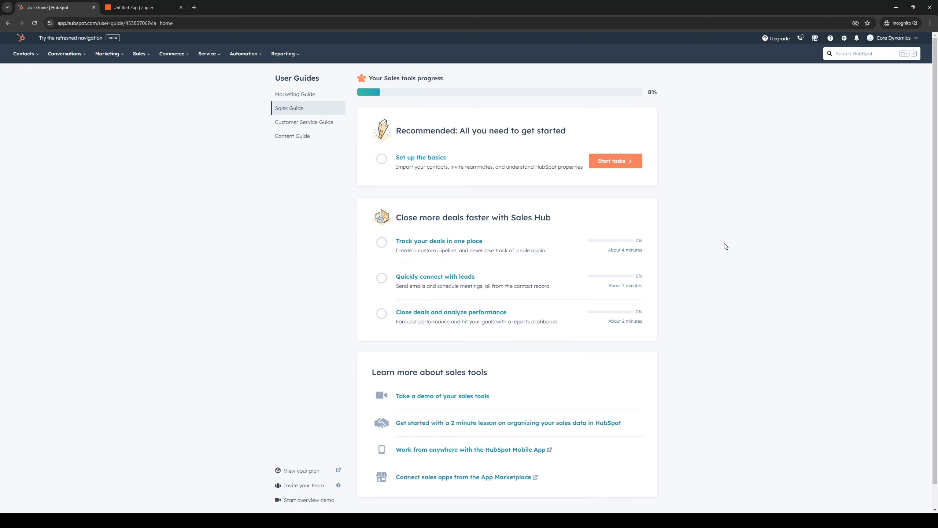
mouse_move(105, 117)
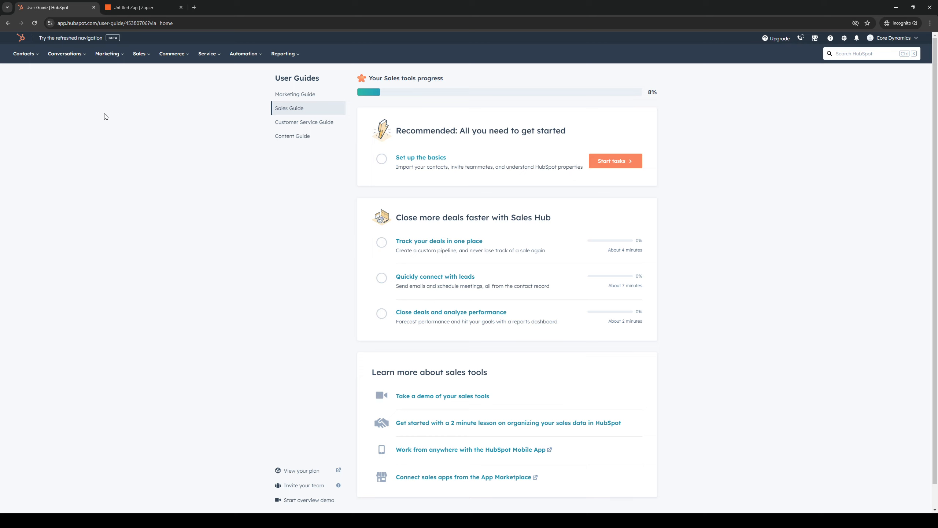
mouse_move(124, 278)
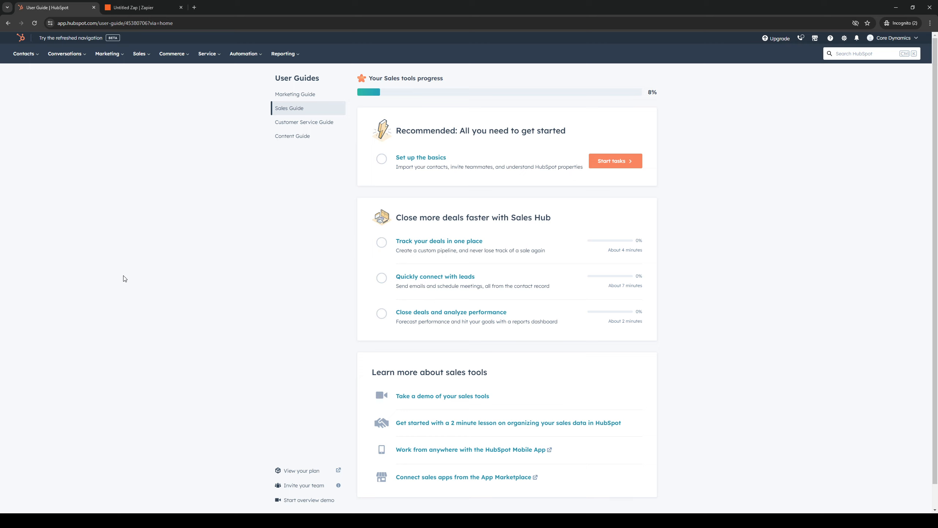
mouse_move(210, 248)
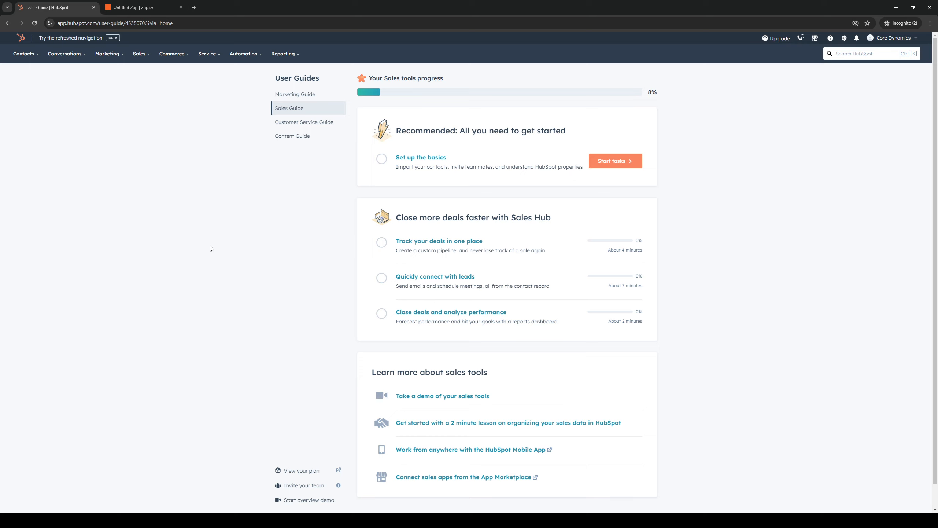
mouse_move(210, 245)
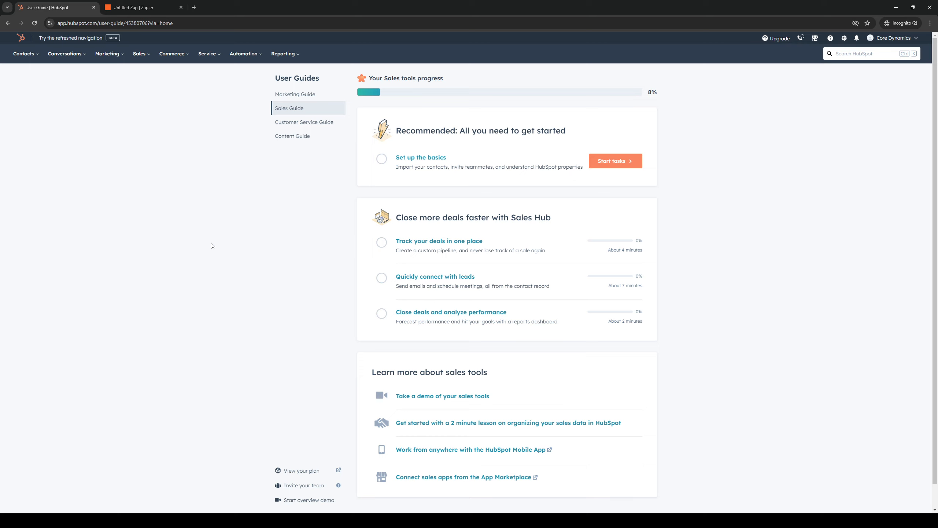
mouse_move(286, 225)
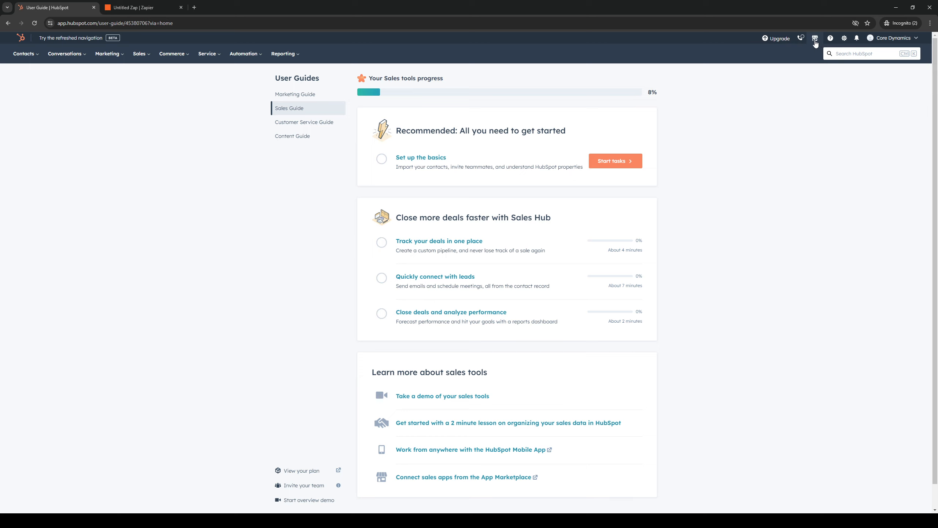
Step: Open the App Marketplace from the top-bar Marketplace menu
click(815, 38)
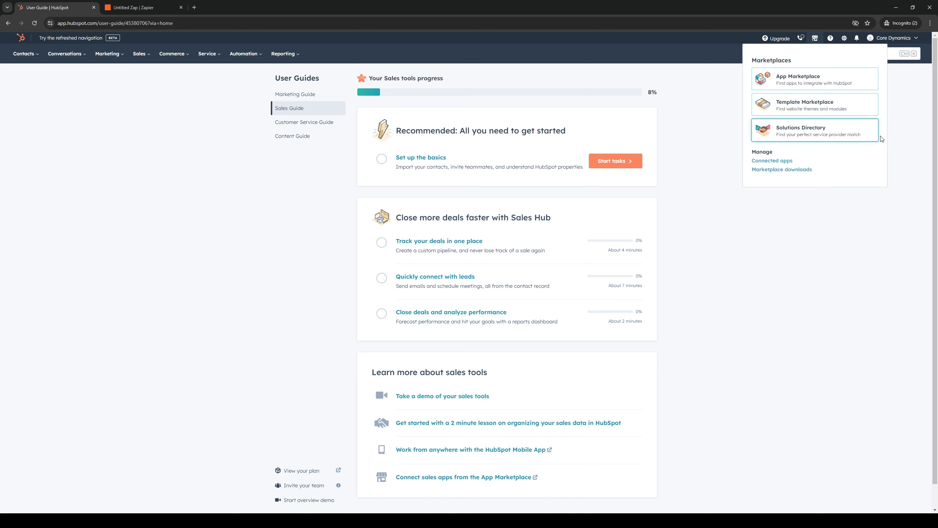
mouse_move(814, 79)
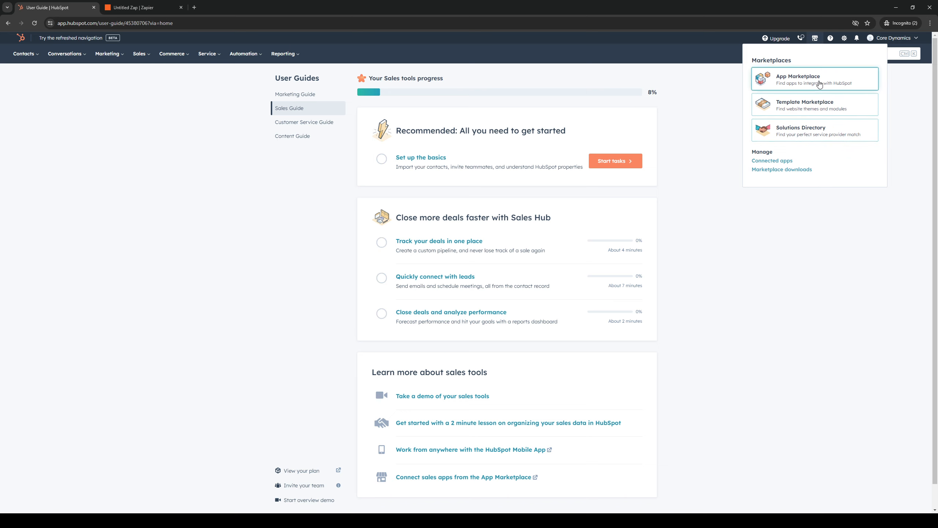
click(797, 79)
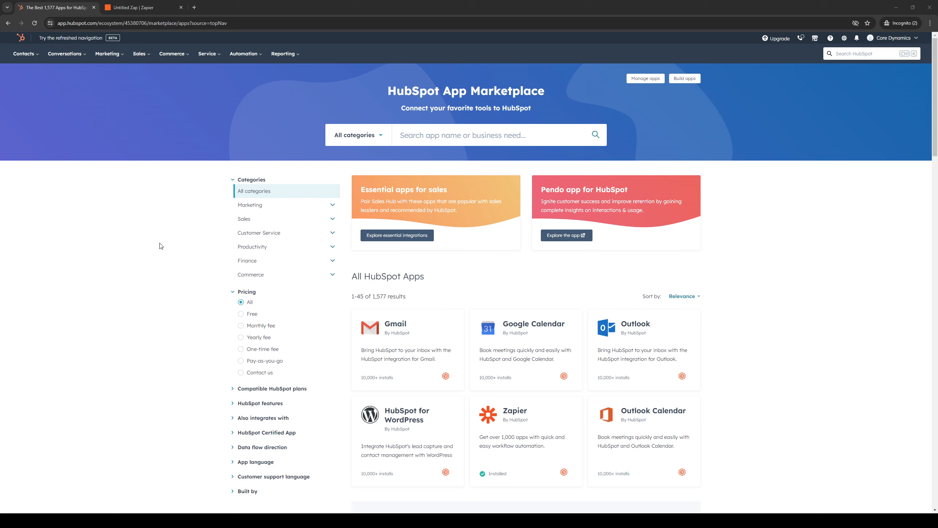
mouse_move(135, 243)
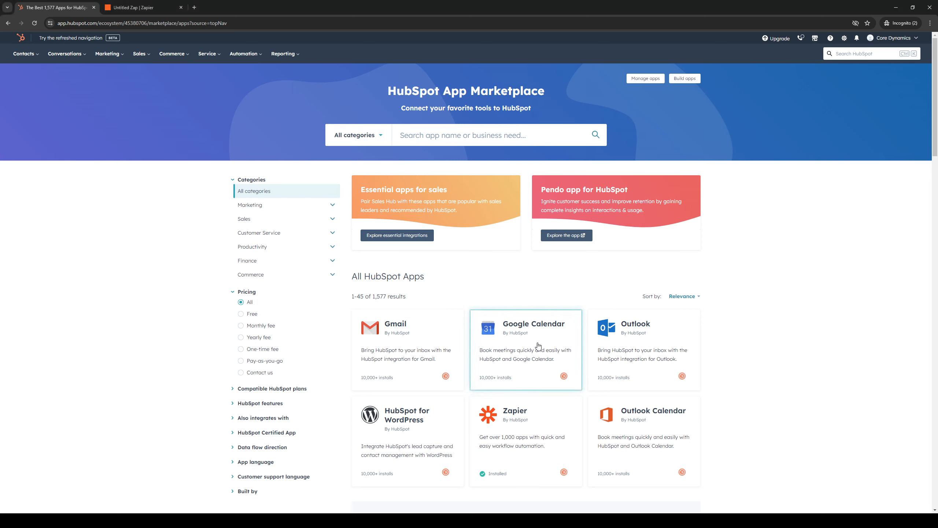
mouse_move(518, 339)
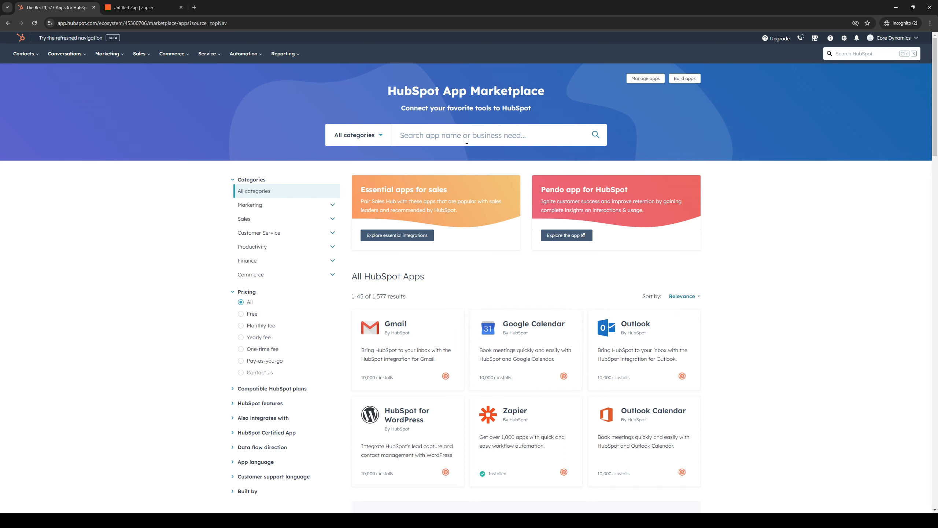
Step: Search the marketplace for 'google cal', open the Google Calendar listing and start installing it
click(497, 134)
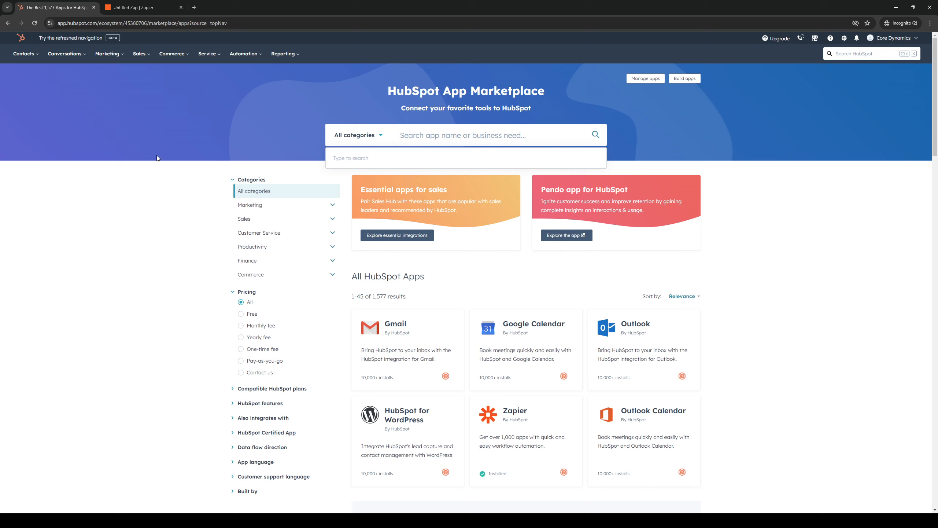
text(google calendar)
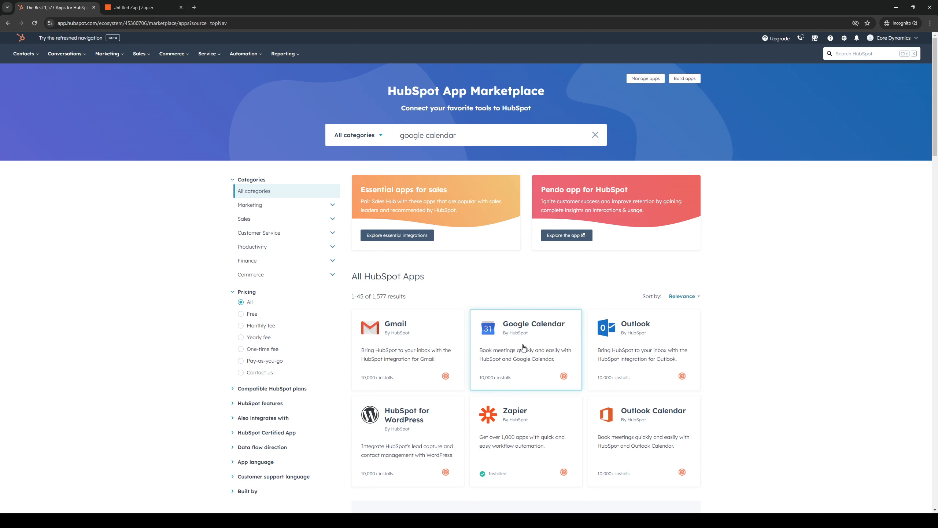
click(525, 328)
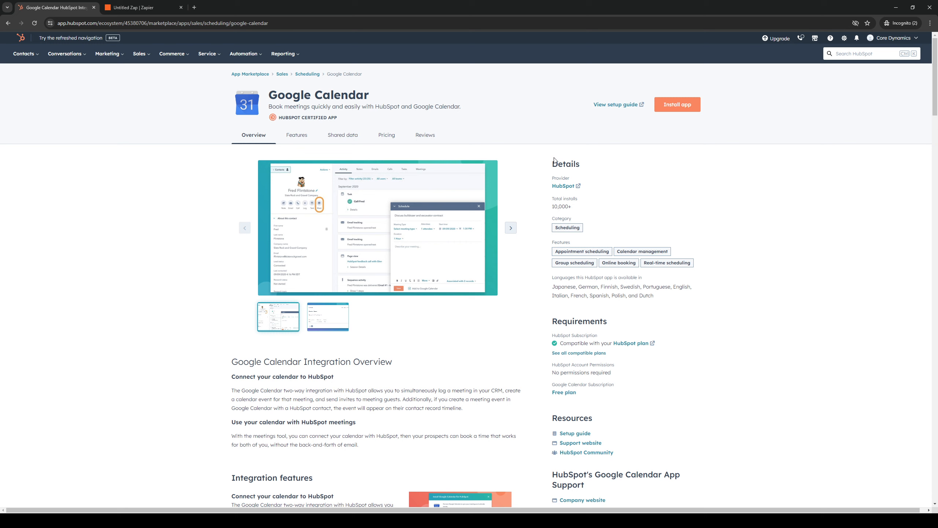
mouse_move(572, 143)
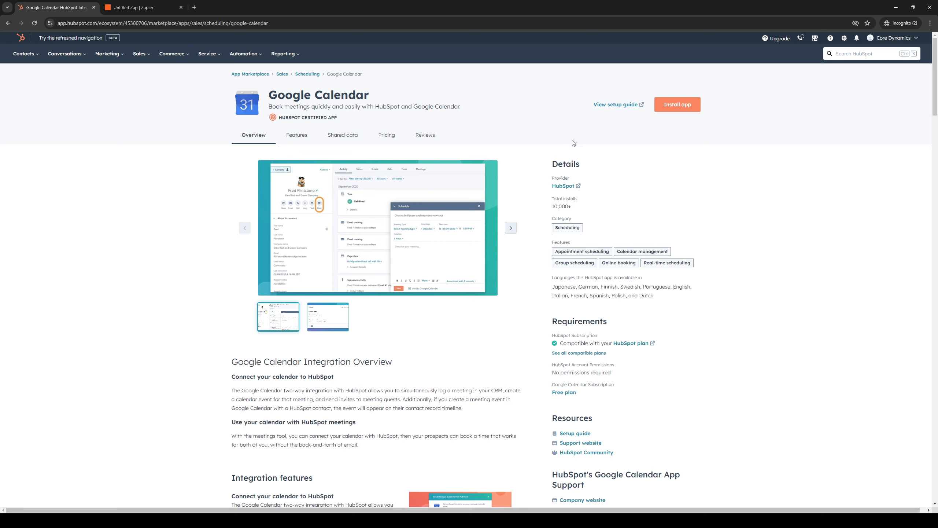
mouse_move(677, 104)
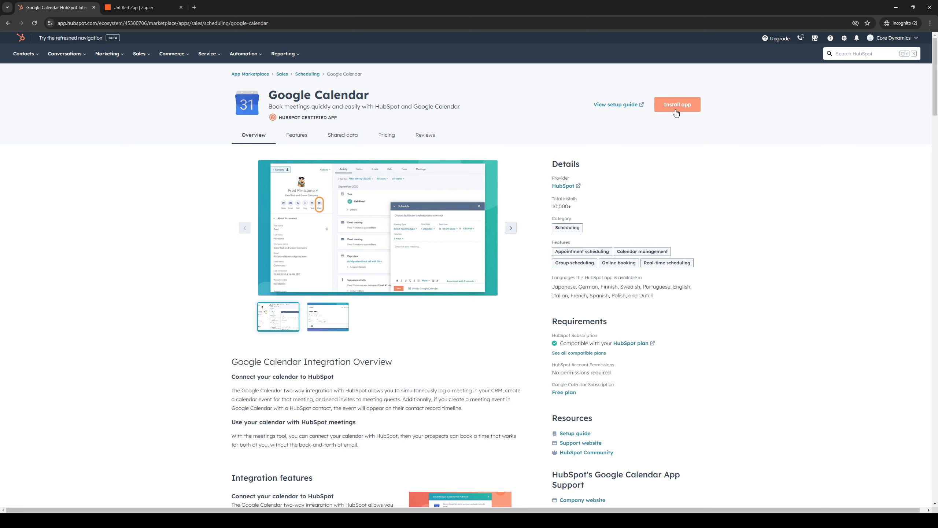
click(677, 104)
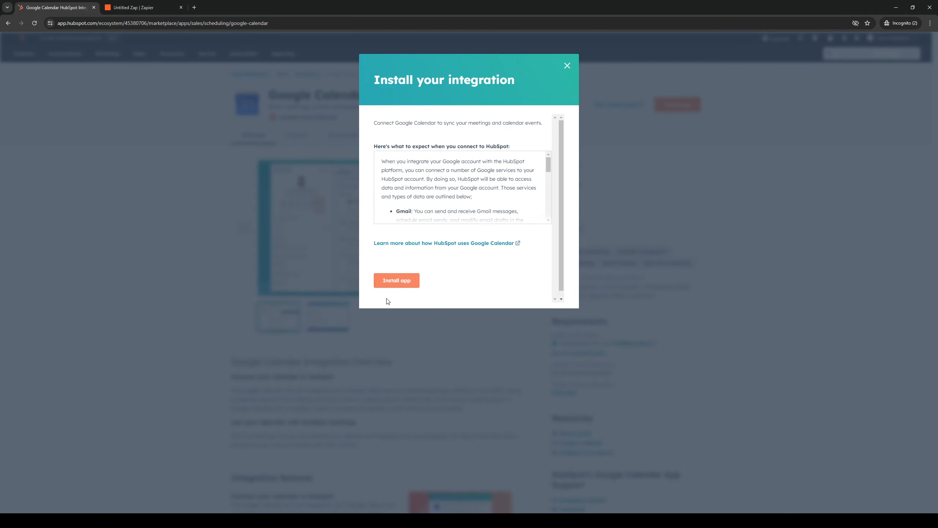
Step: Scroll through the Google Calendar integration's access terms and confirm Install app
scroll(down, 3)
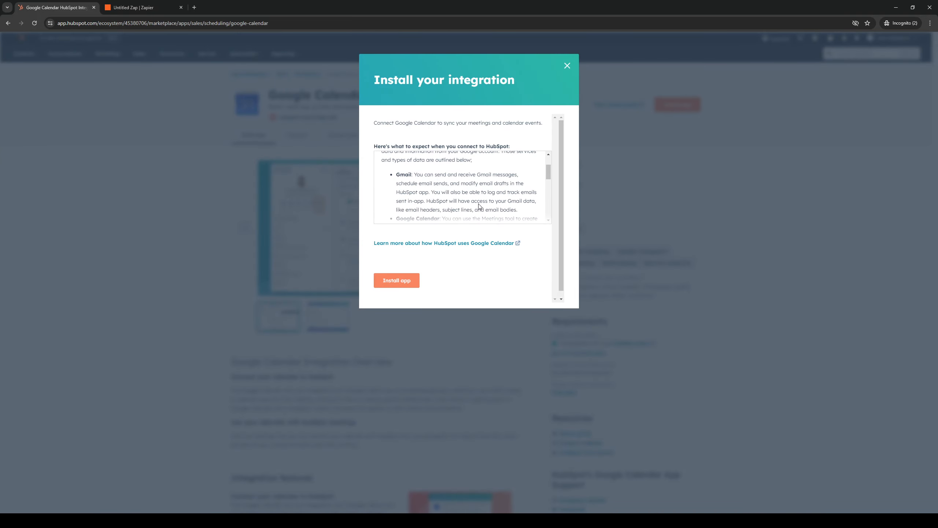
scroll(down, 3)
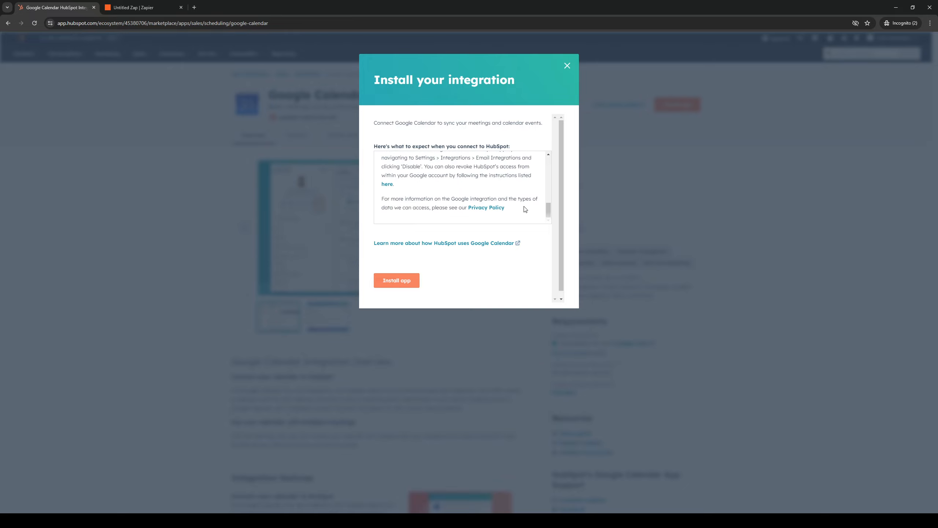
click(396, 280)
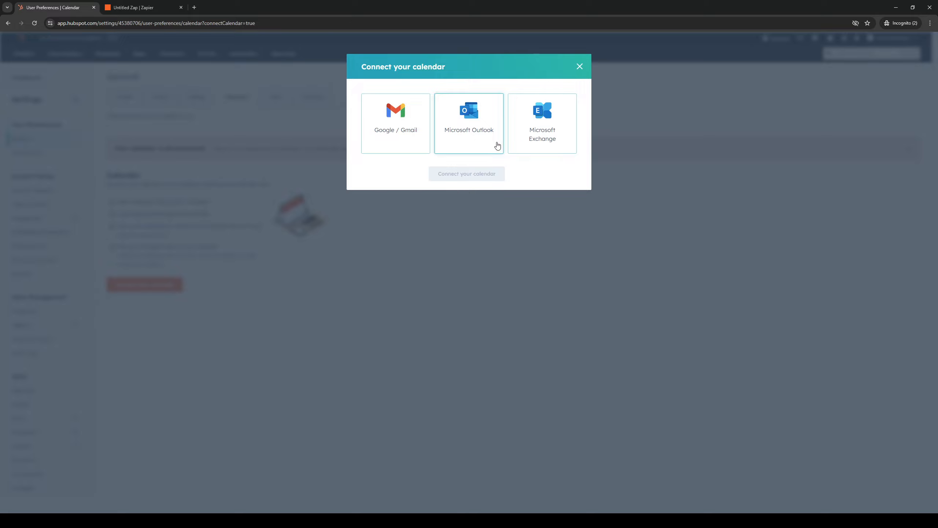
mouse_move(398, 173)
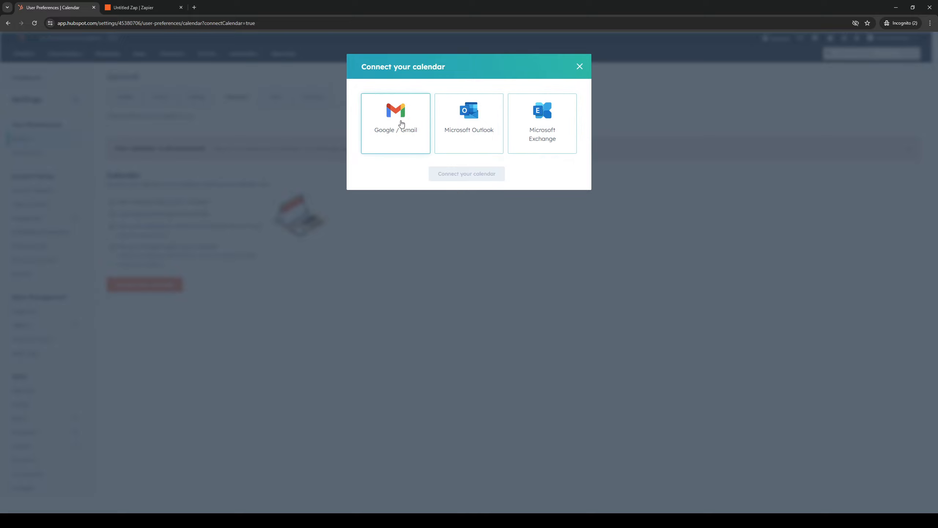
Step: Select Google / Gmail as the calendar provider and accept the data terms to connect
click(395, 123)
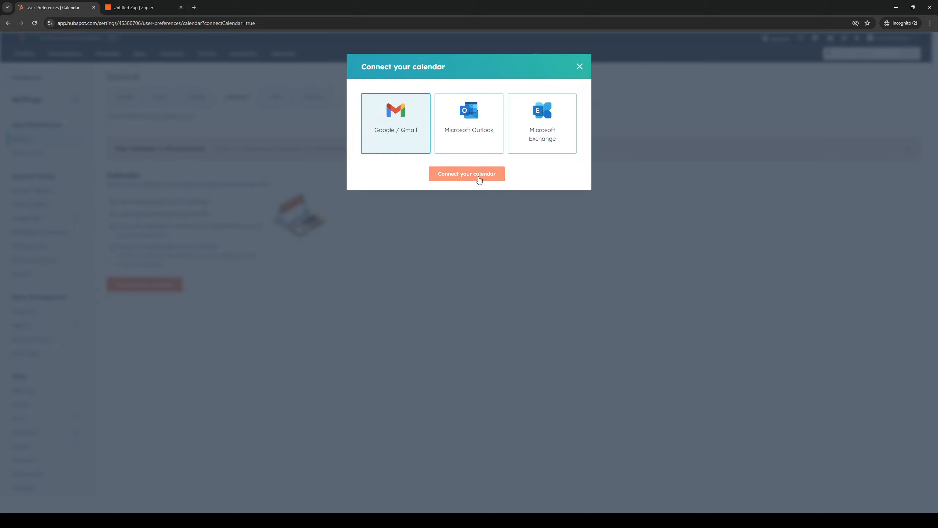
click(466, 173)
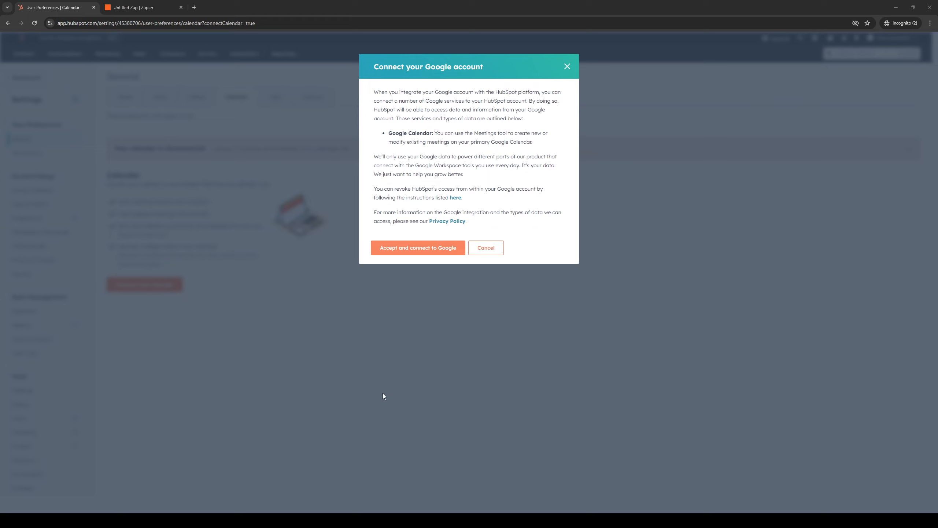
mouse_move(418, 247)
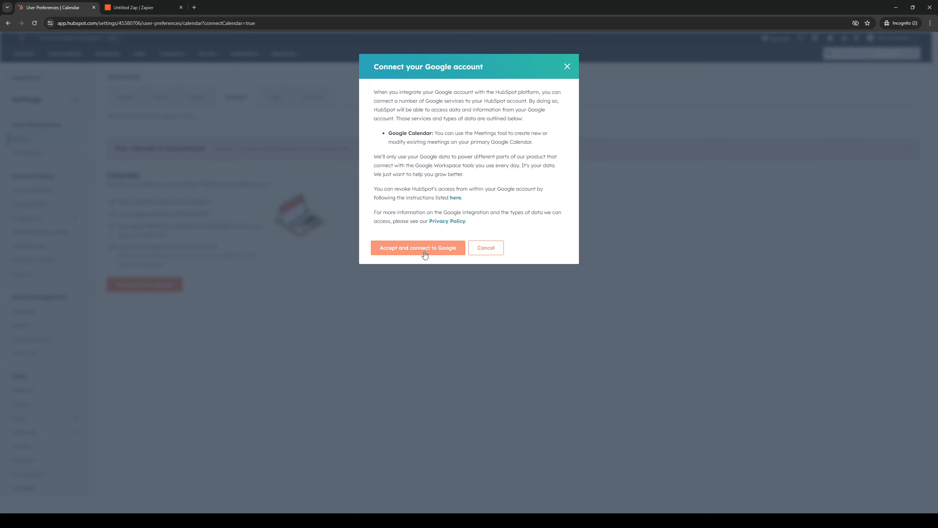
click(417, 247)
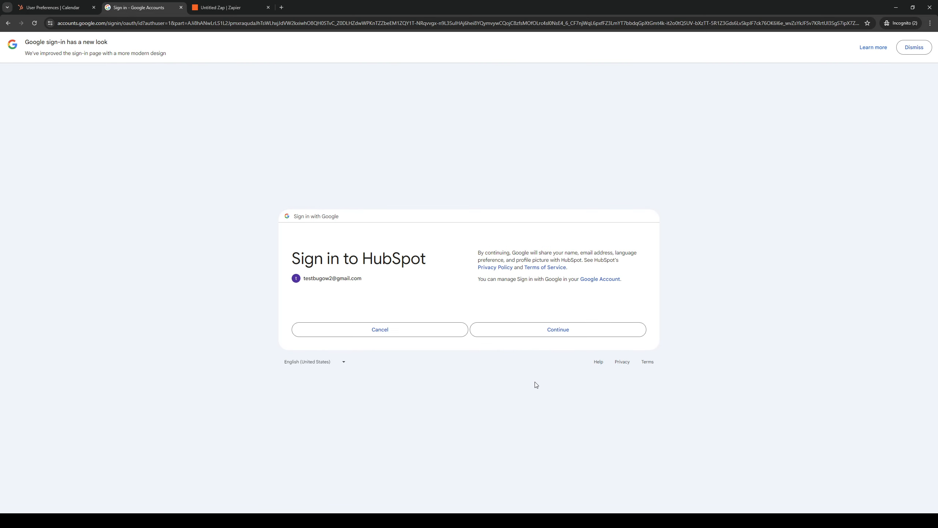
Step: Continue the Google sign-in and allow HubSpot to view and edit calendar events
click(556, 329)
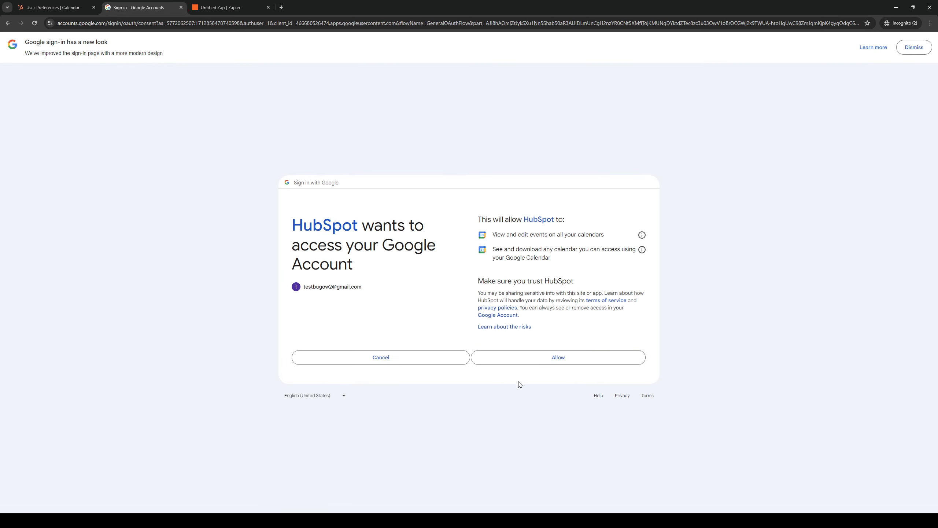
click(557, 357)
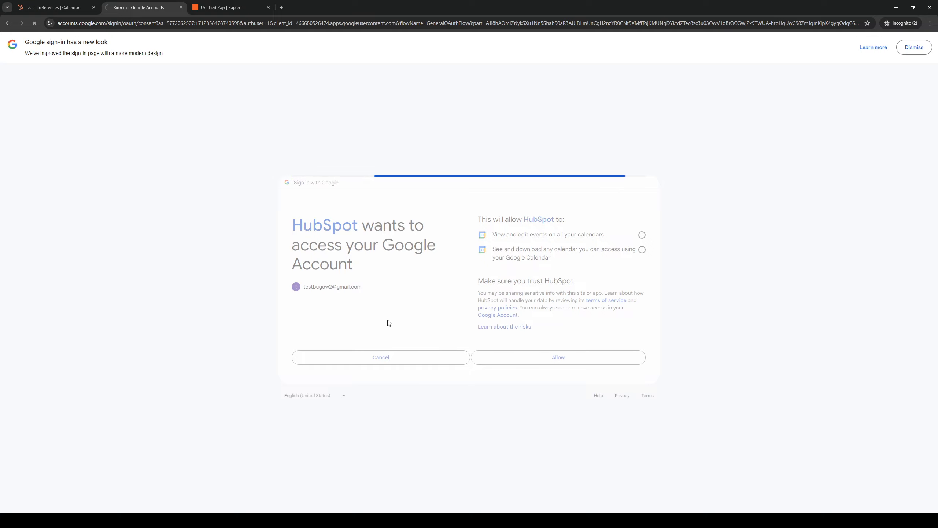
click(557, 357)
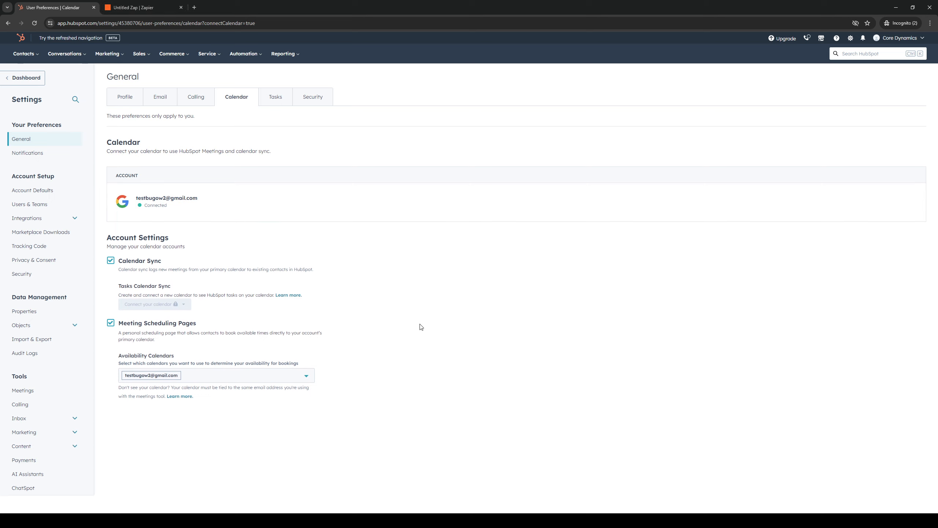
mouse_move(664, 415)
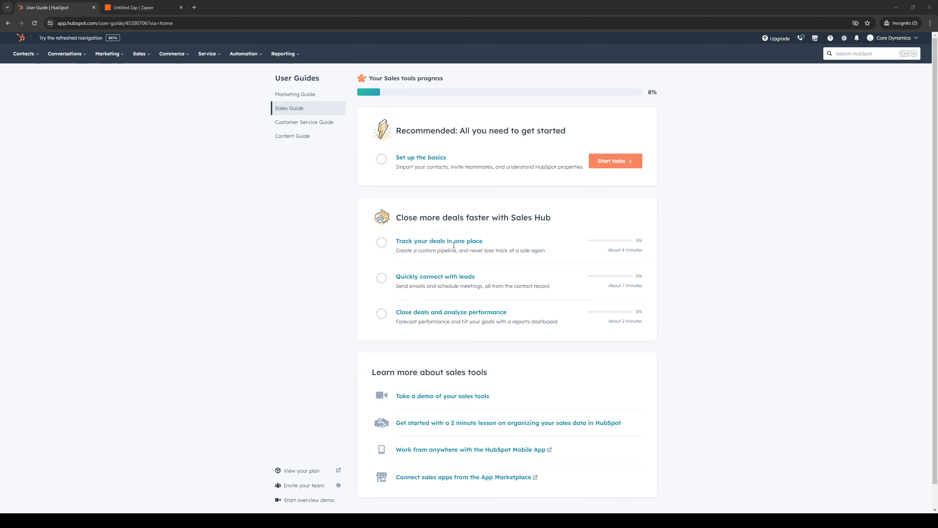
mouse_move(337, 280)
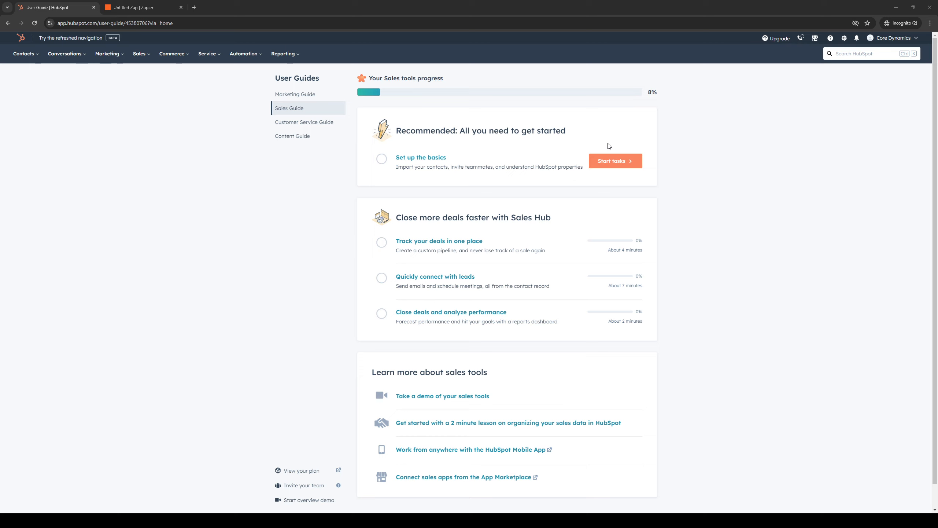
mouse_move(568, 359)
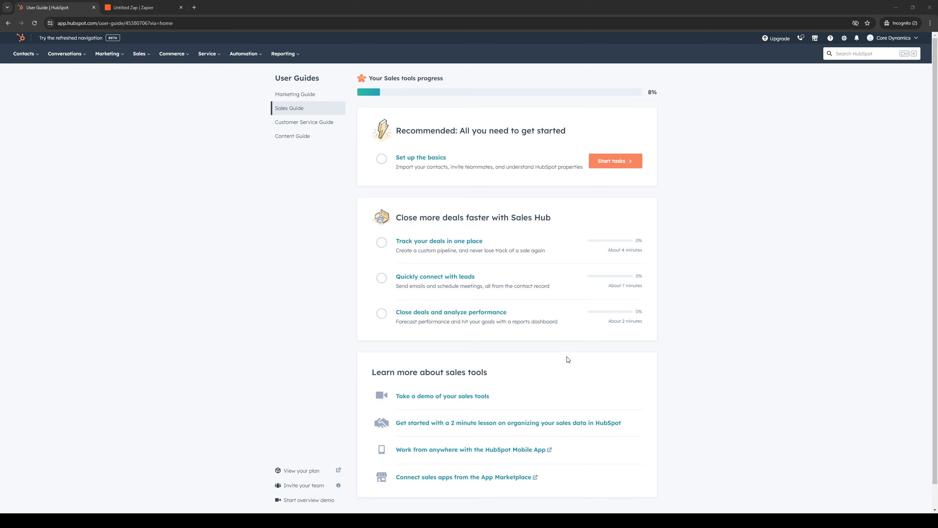